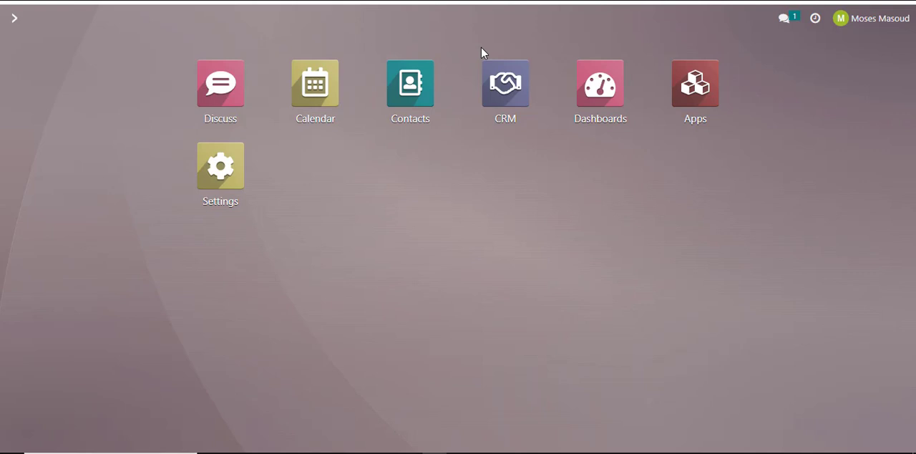
{"action": "mouse_move", "coordinate": [410, 68]}
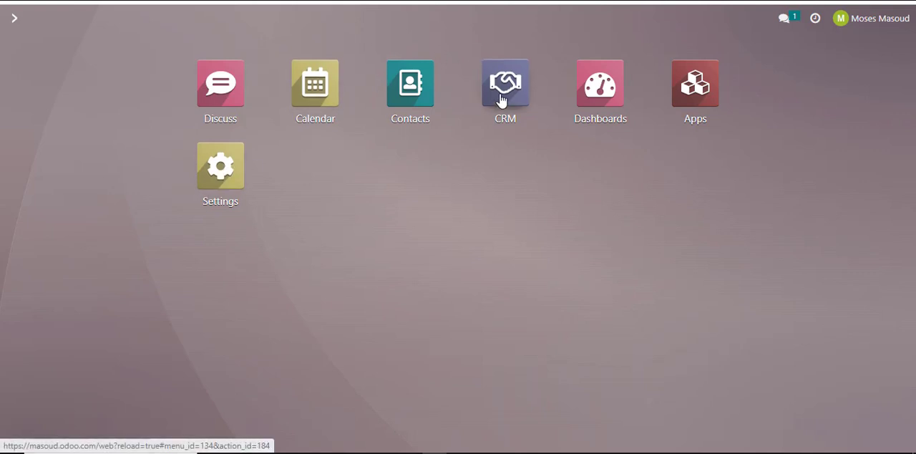
{"action": "mouse_move", "coordinate": [297, 164]}
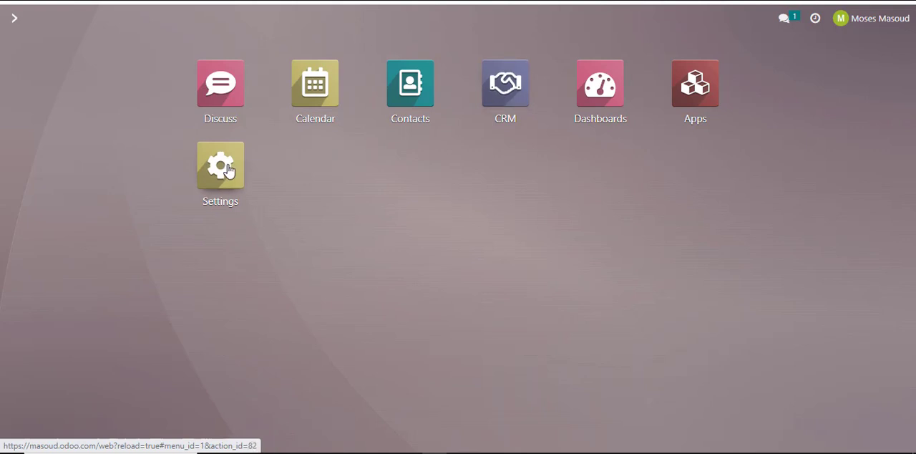
Open the Settings app and scroll down the General Settings page
{"action": "left_click", "coordinate": [220, 166]}
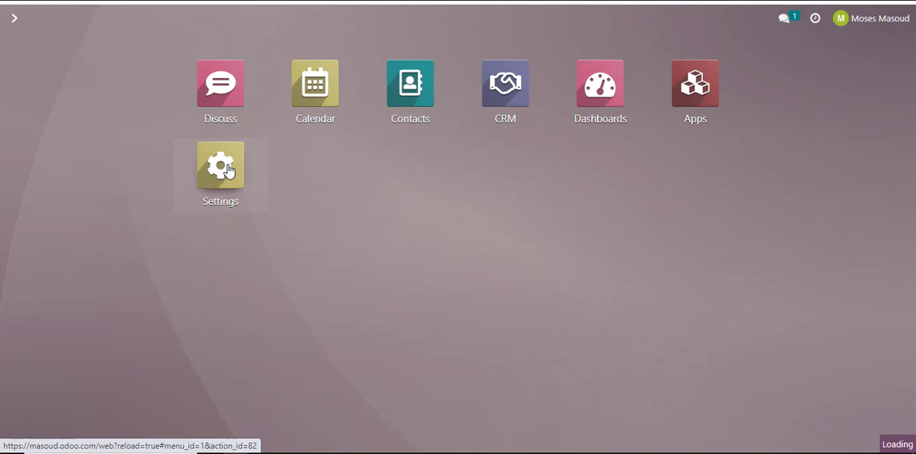
{"action": "left_click", "coordinate": [220, 165]}
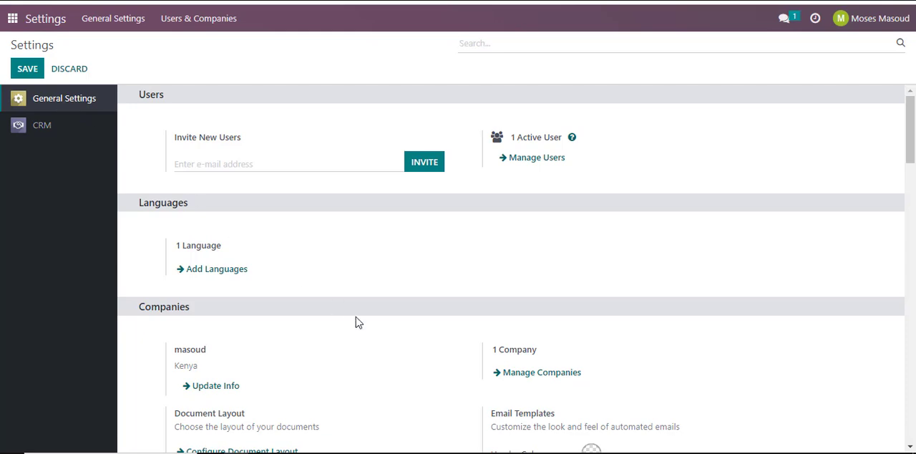
{"action": "scroll", "scroll_direction": "down", "scroll_amount": 3}
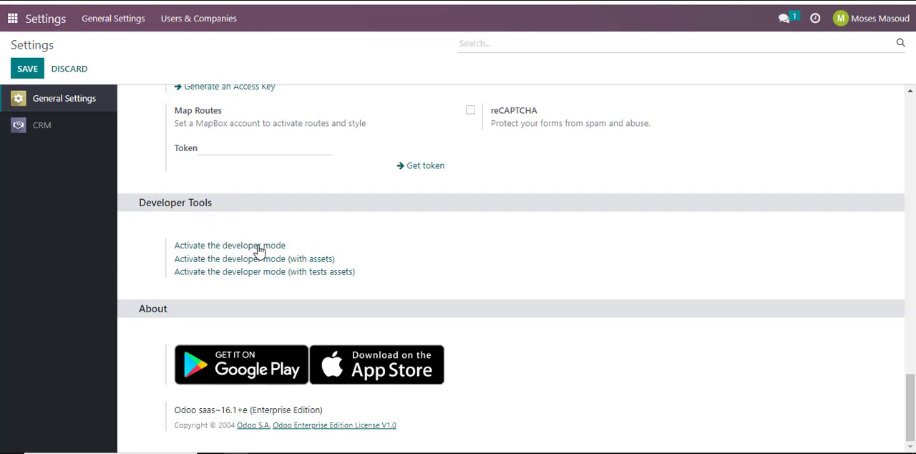
{"action": "mouse_move", "coordinate": [229, 244]}
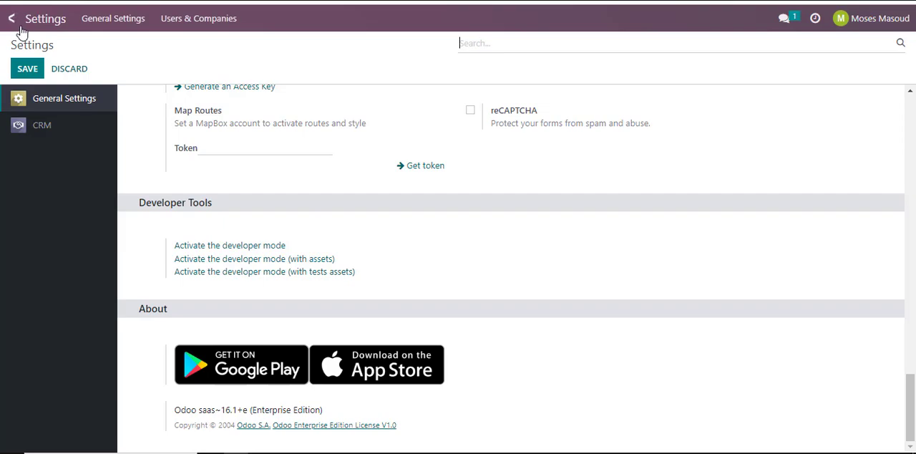
Visit the CRM pipeline, then scroll General Settings back to Developer Tools
{"action": "left_click", "coordinate": [12, 18]}
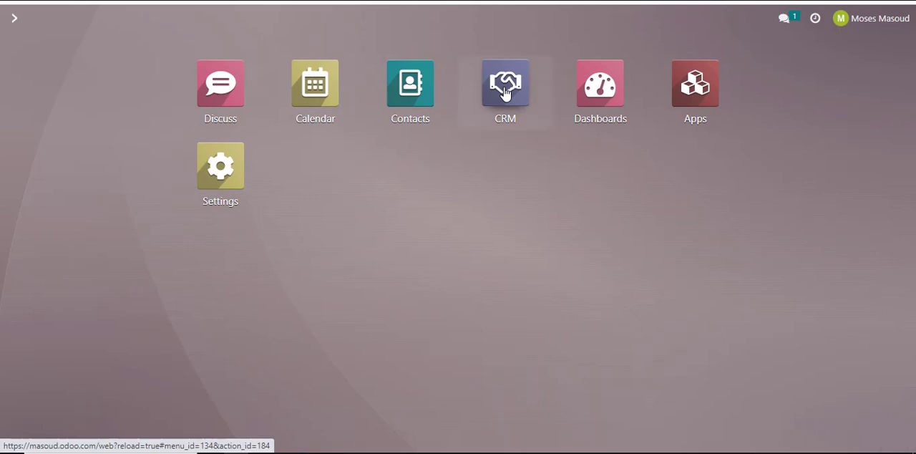
{"action": "left_click", "coordinate": [505, 84]}
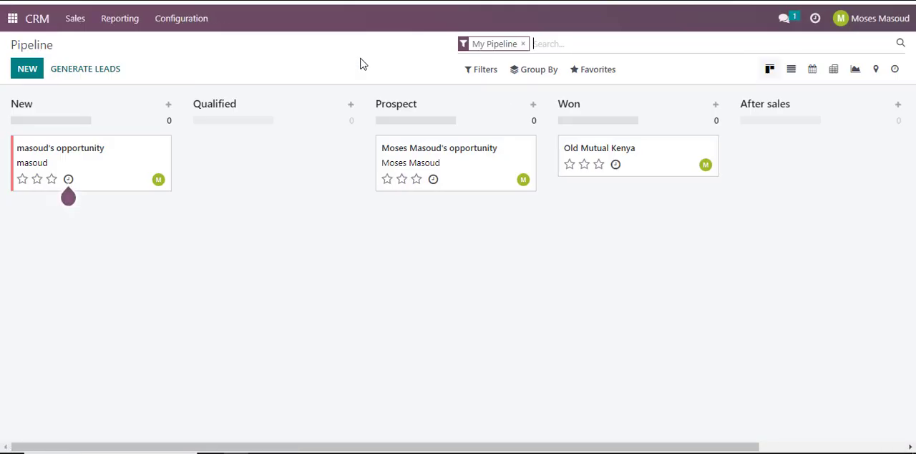
{"action": "mouse_move", "coordinate": [120, 18]}
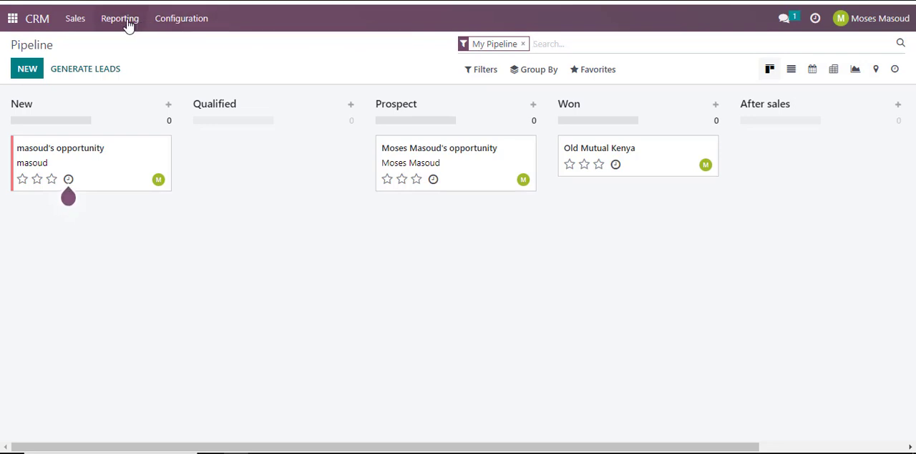
{"action": "left_click", "coordinate": [181, 18]}
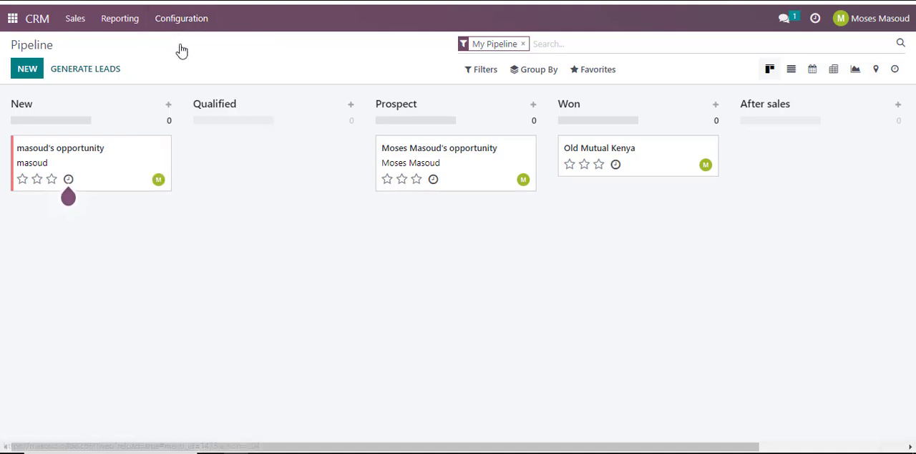
{"action": "left_click", "coordinate": [181, 18]}
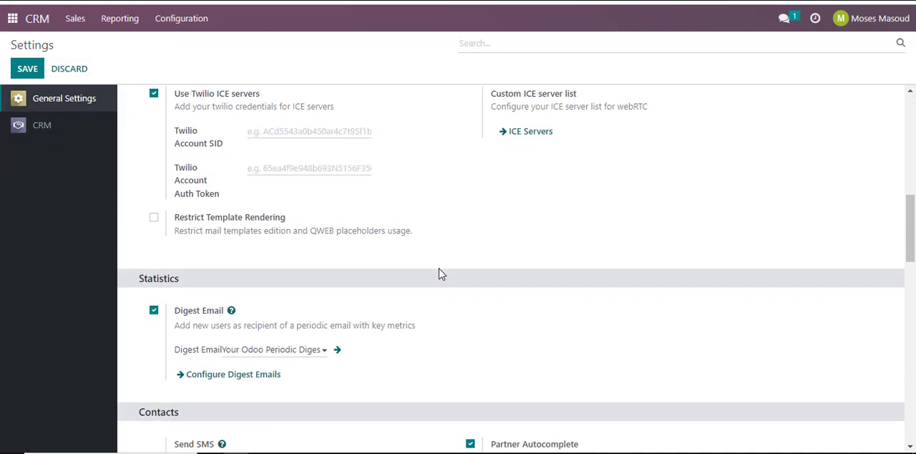
{"action": "scroll", "scroll_direction": "down", "scroll_amount": 3}
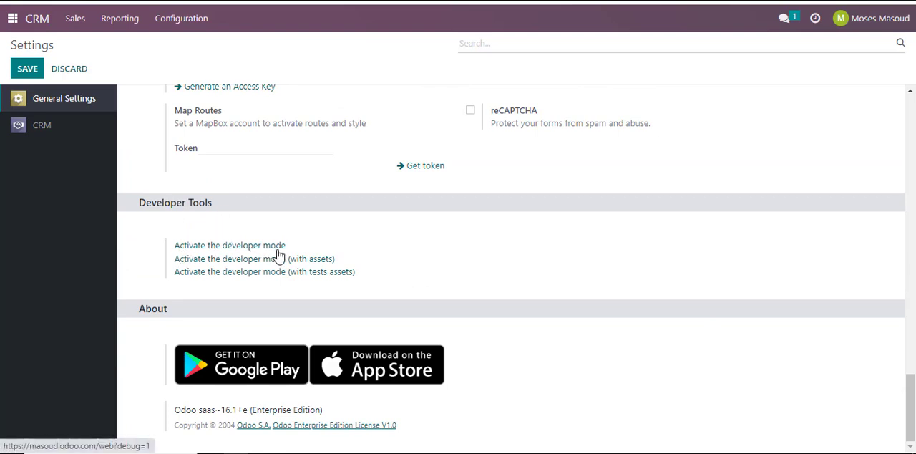
{"action": "mouse_move", "coordinate": [456, 256]}
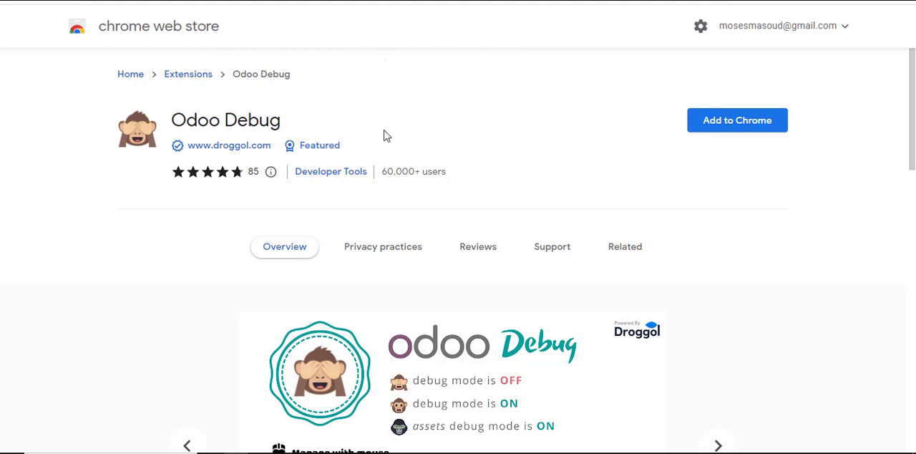
Add Odoo Debug to Chrome and confirm it's in the extensions list
{"action": "left_click", "coordinate": [737, 121]}
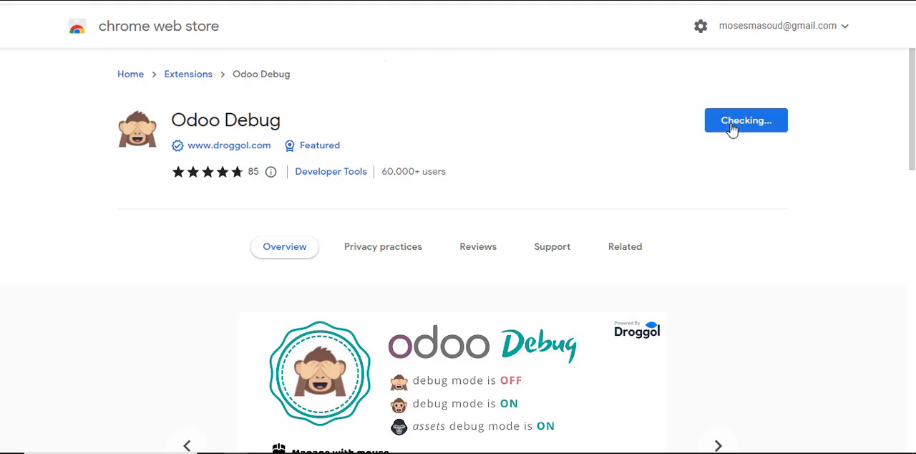
{"action": "mouse_move", "coordinate": [477, 107]}
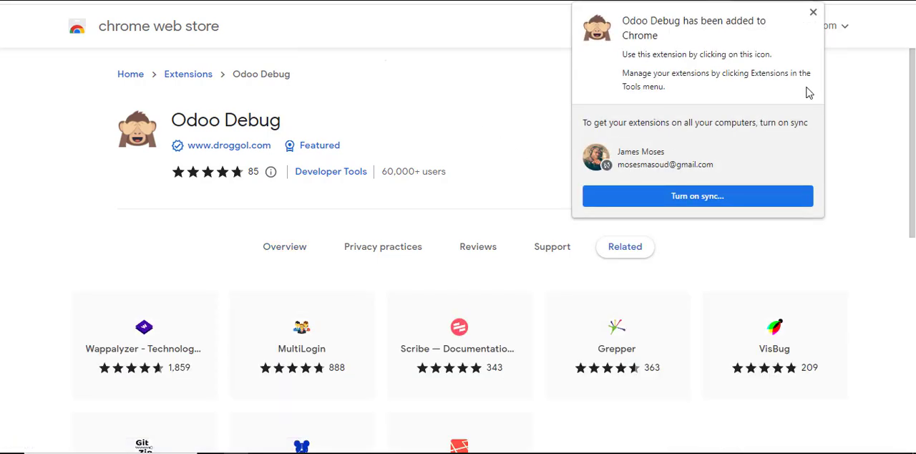
{"action": "left_click", "coordinate": [813, 12]}
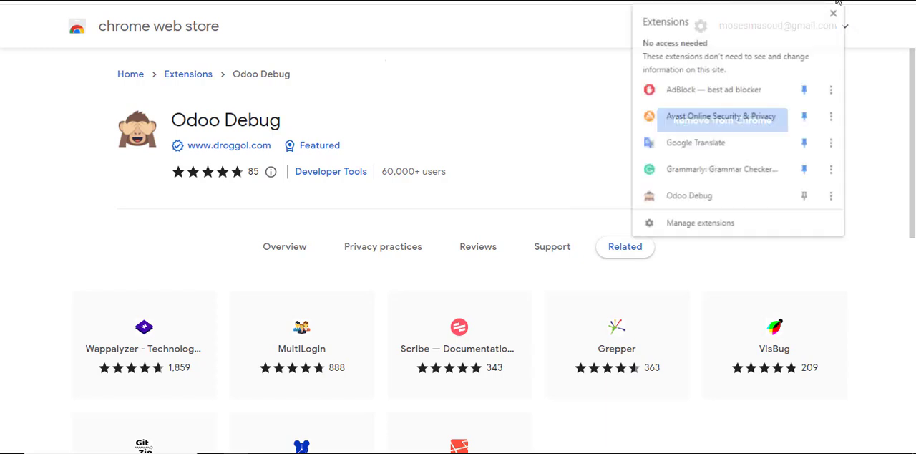
{"action": "mouse_move", "coordinate": [738, 196]}
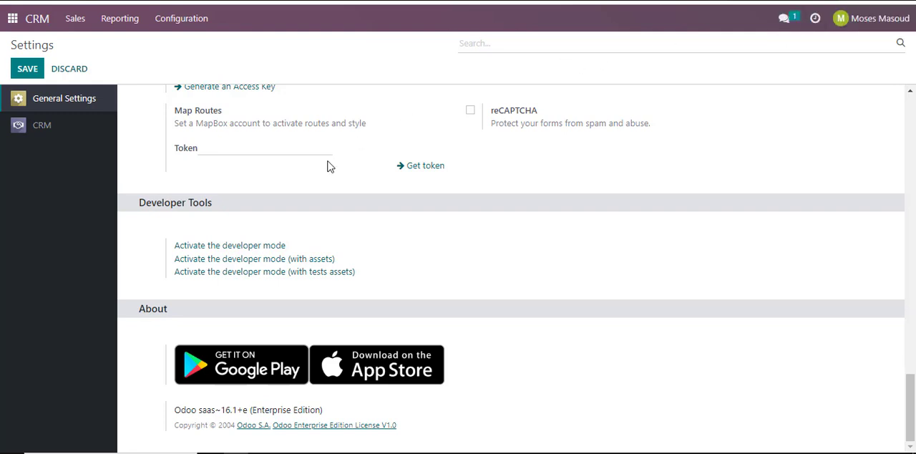
Go back to Odoo's app home screen via the top-left home menu toggle
{"action": "left_click", "coordinate": [13, 18]}
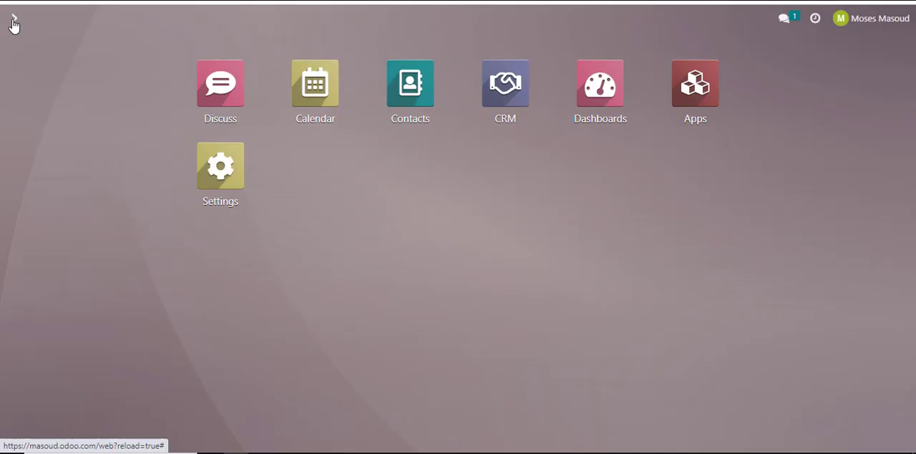
{"action": "mouse_move", "coordinate": [344, 301]}
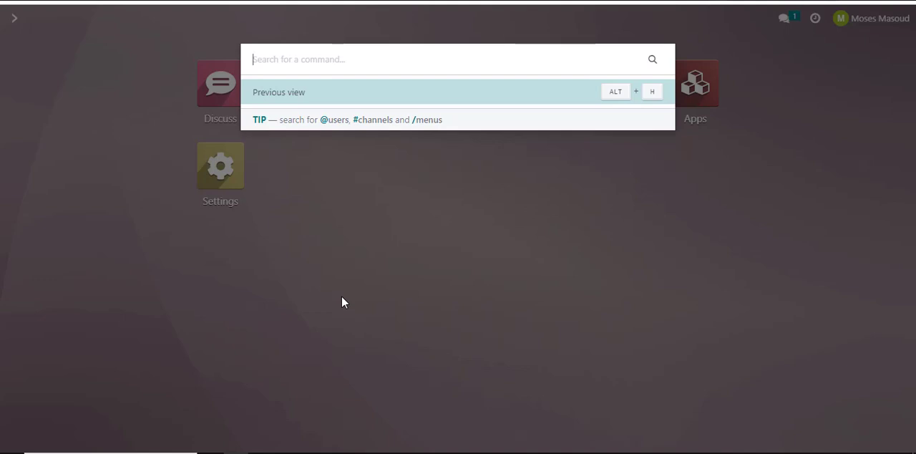
Enter 'debug' in the command palette to reveal 'Activate debug mode (with assets)'
{"action": "type", "text": "d"}
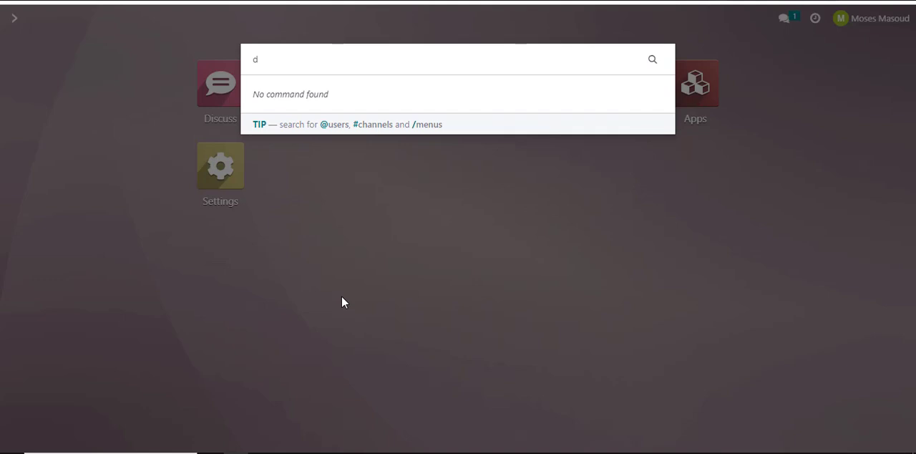
{"action": "type", "text": "eb"}
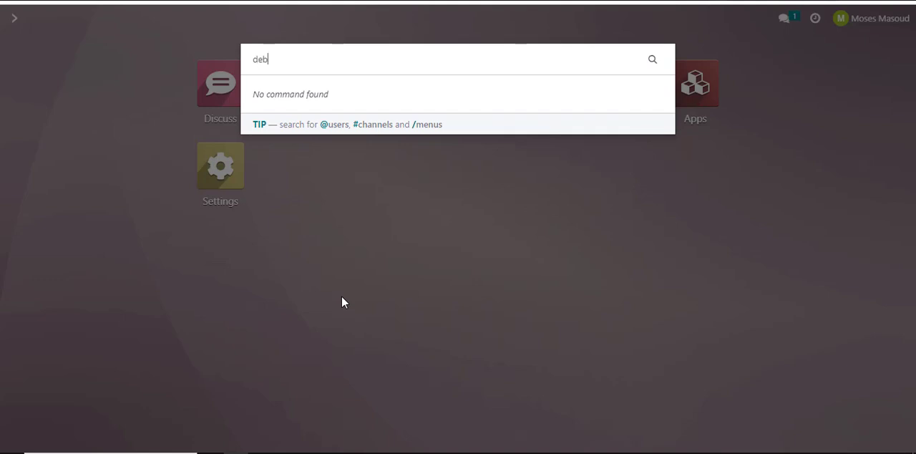
{"action": "type", "text": "ug"}
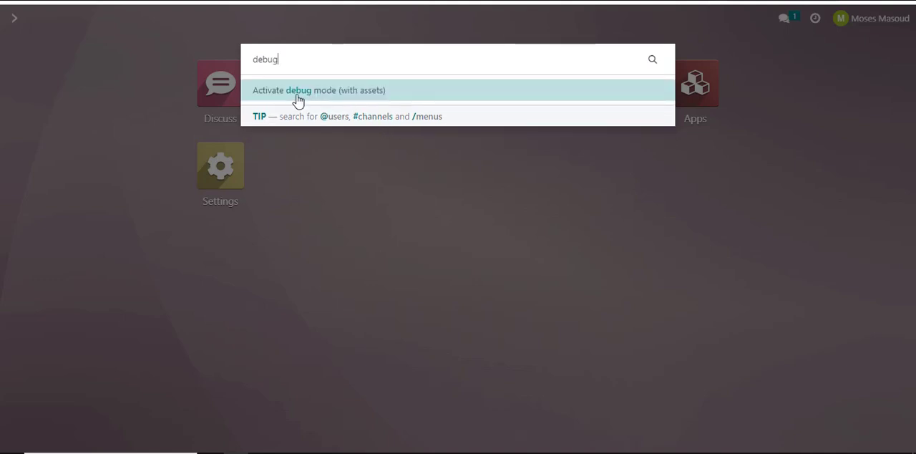
{"action": "mouse_move", "coordinate": [398, 96]}
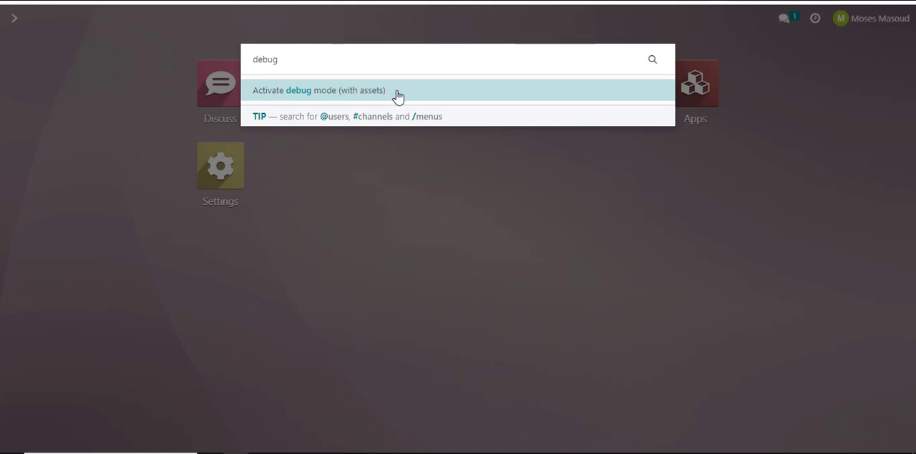
{"action": "mouse_move", "coordinate": [321, 105]}
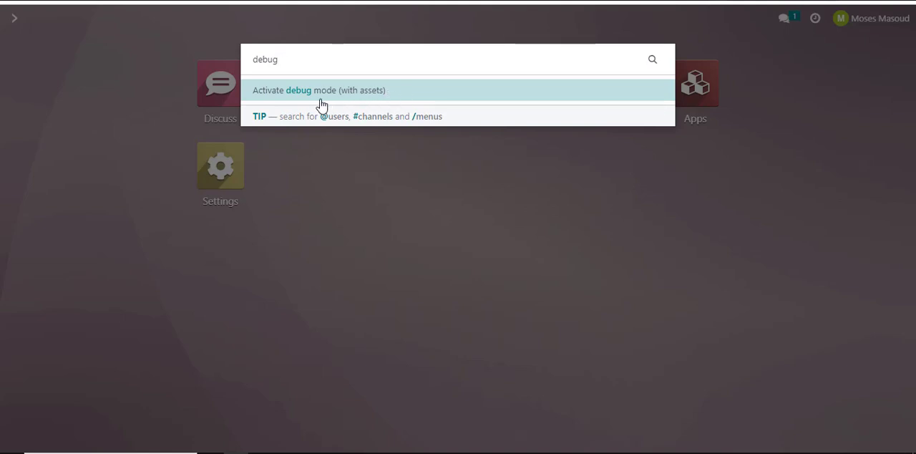
{"action": "mouse_move", "coordinate": [398, 107]}
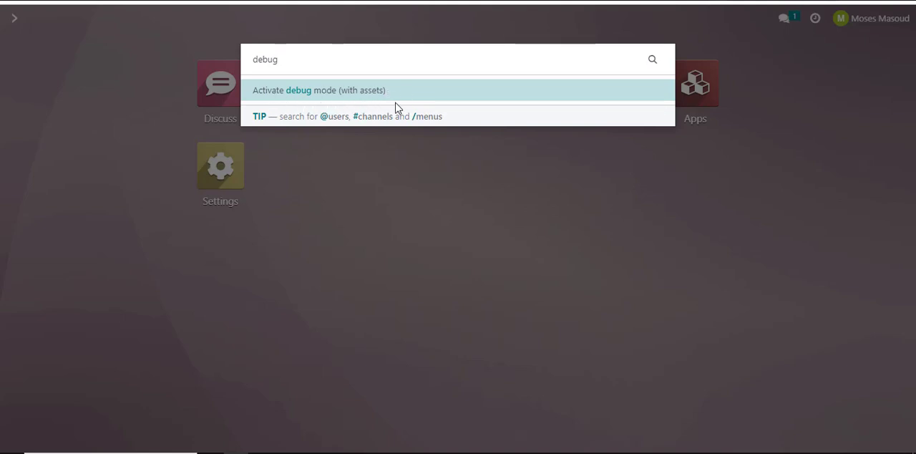
{"action": "mouse_move", "coordinate": [322, 90]}
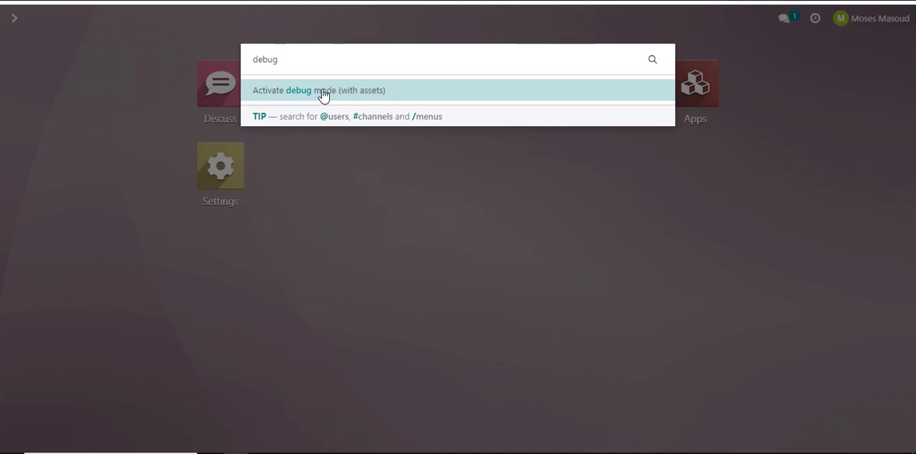
{"action": "mouse_move", "coordinate": [320, 95]}
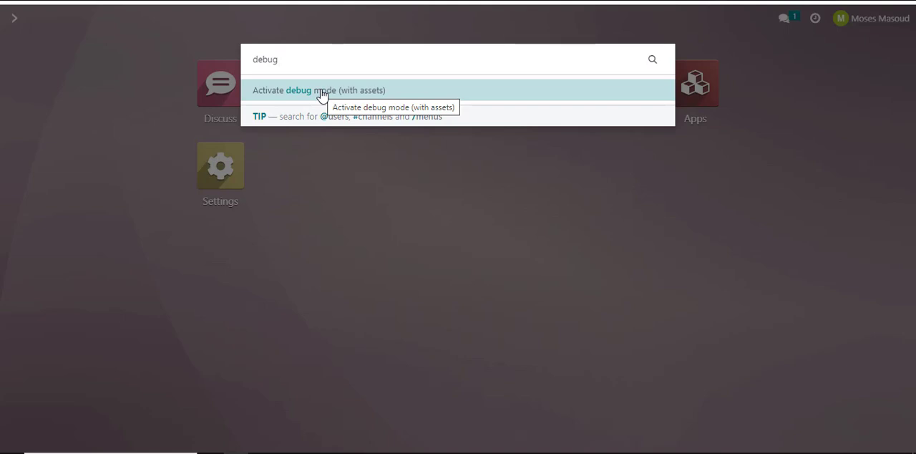
{"action": "mouse_move", "coordinate": [535, 223]}
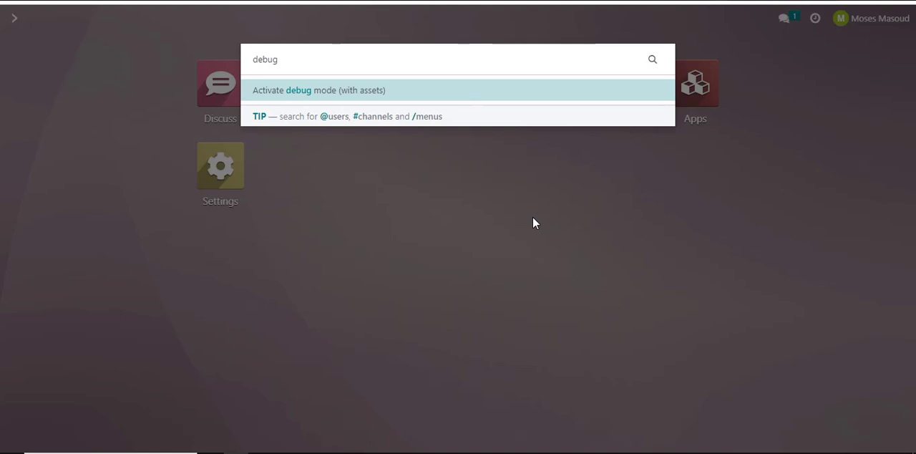
{"action": "mouse_move", "coordinate": [280, 48]}
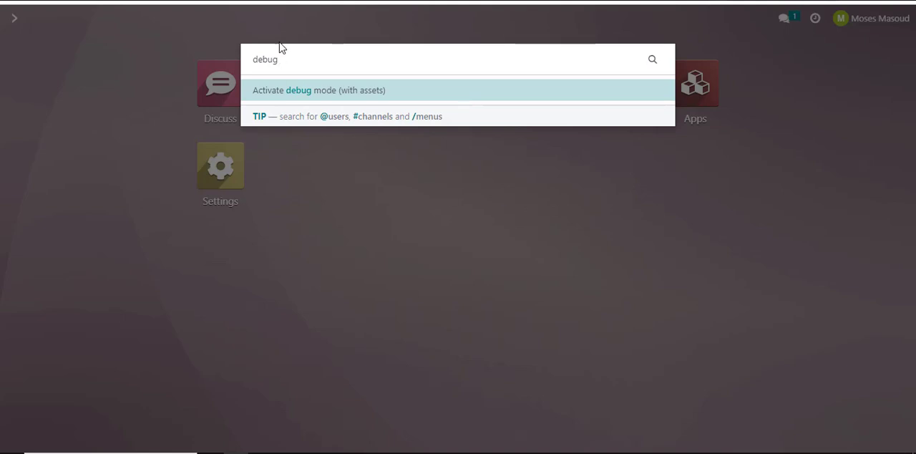
{"action": "mouse_move", "coordinate": [293, 7]}
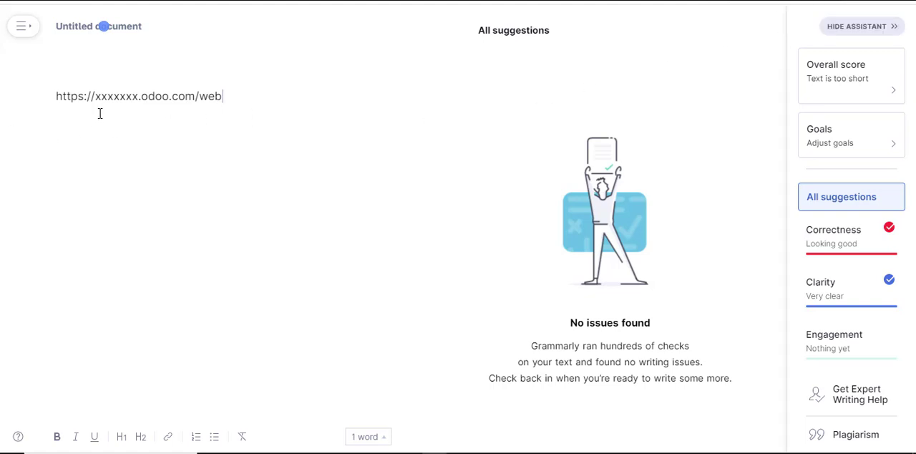
{"action": "mouse_move", "coordinate": [166, 100]}
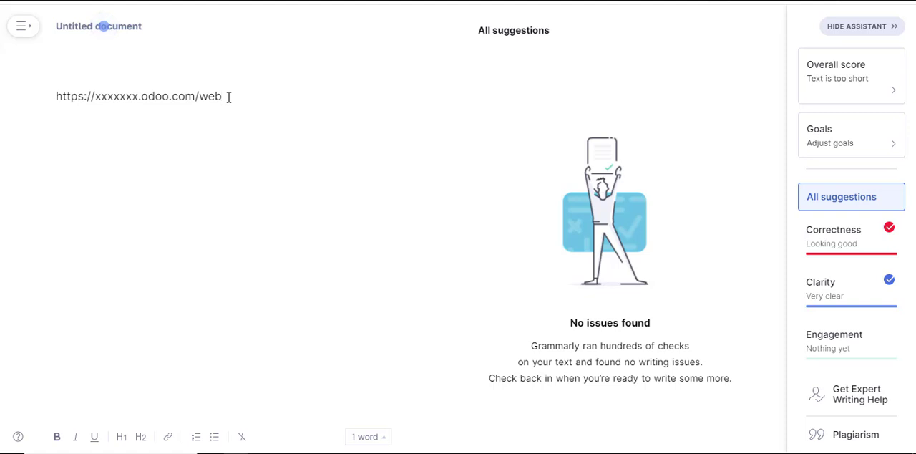
Append '?debug=true' to the Odoo address in the Grammarly document, replacing '=1'
{"action": "type", "text": "?debug"}
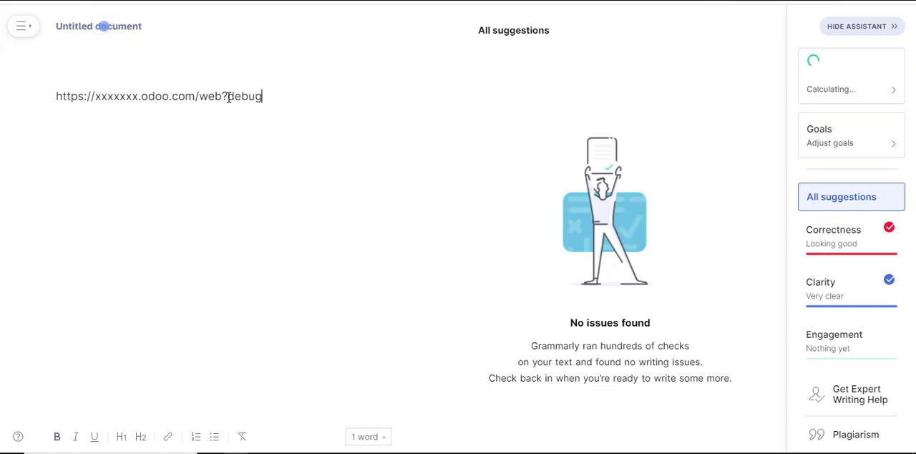
{"action": "type", "text": "="}
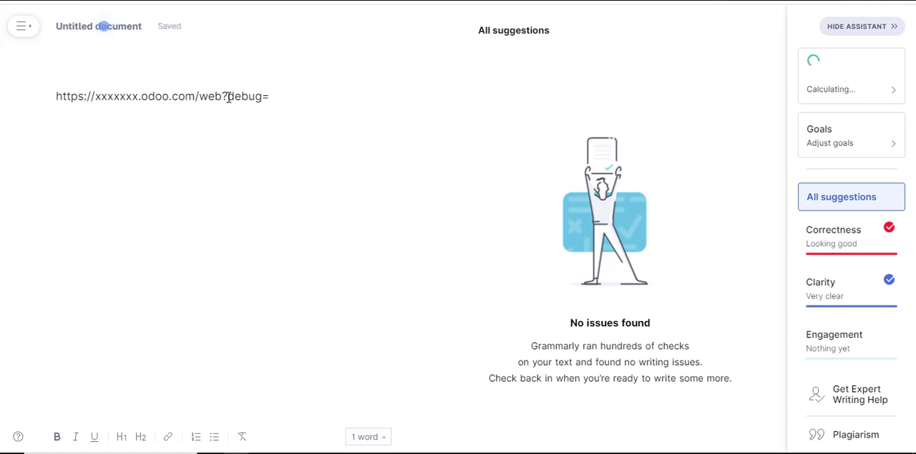
{"action": "type", "text": "1"}
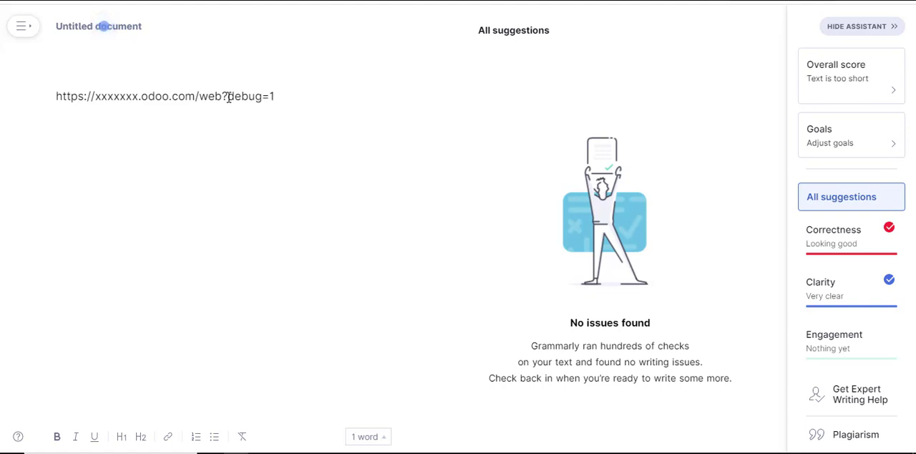
{"action": "key", "text": "Backspace"}
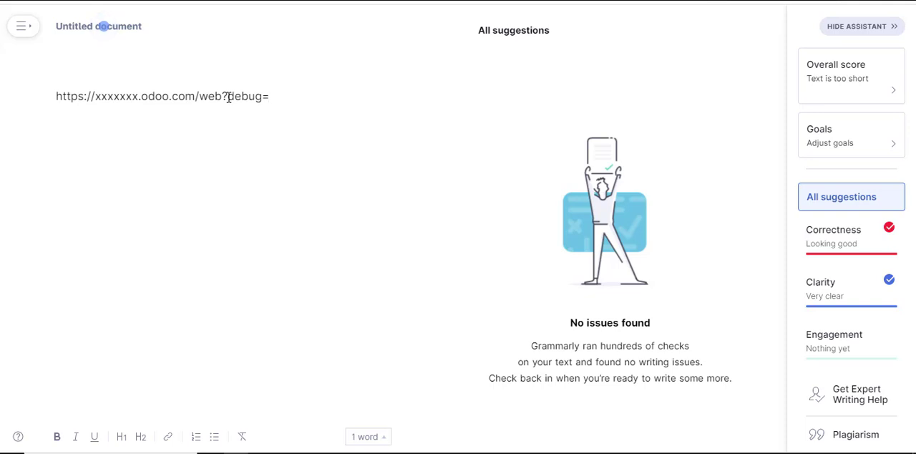
{"action": "type", "text": "true"}
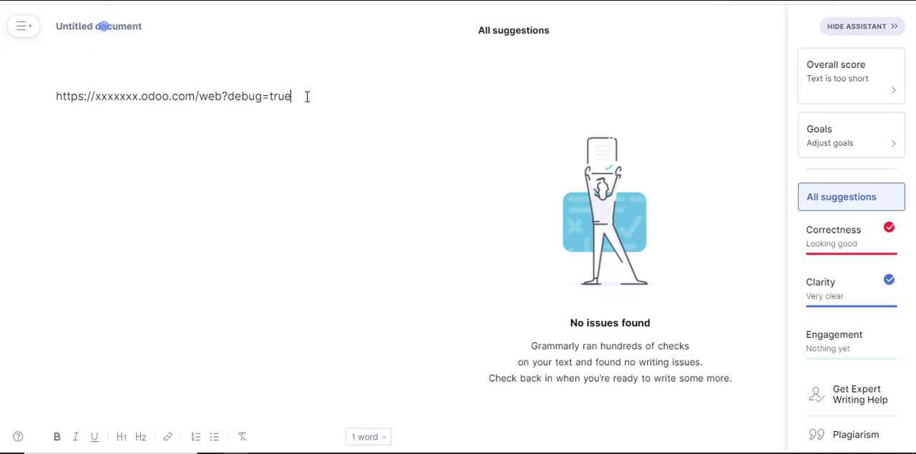
{"action": "mouse_move", "coordinate": [419, 39]}
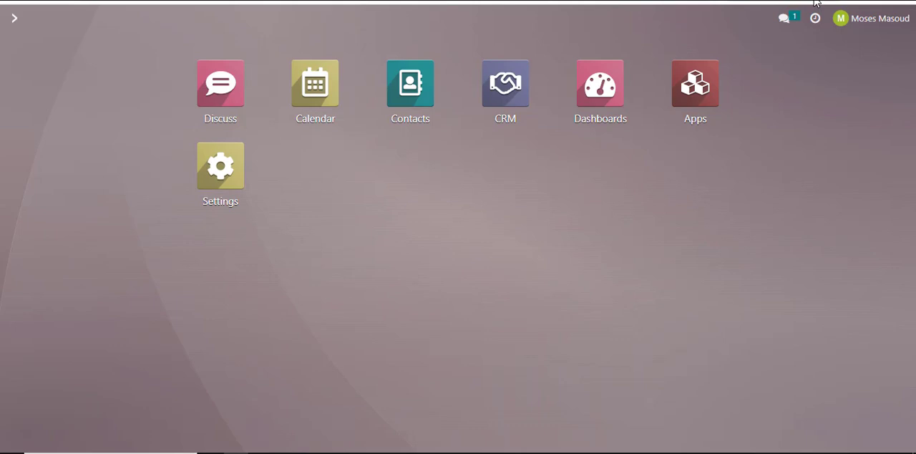
{"action": "mouse_move", "coordinate": [411, 269]}
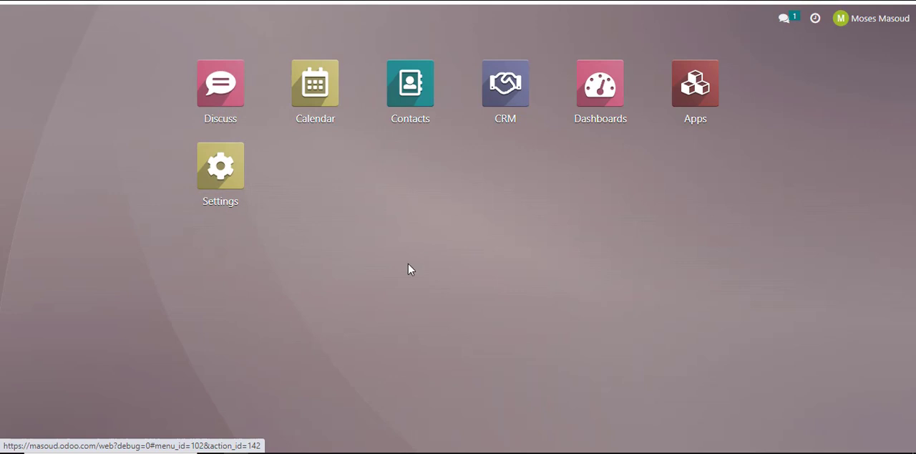
Open and scroll Settings, reaching a debug-mode home screen with the Link Tracker app
{"action": "left_click", "coordinate": [220, 166]}
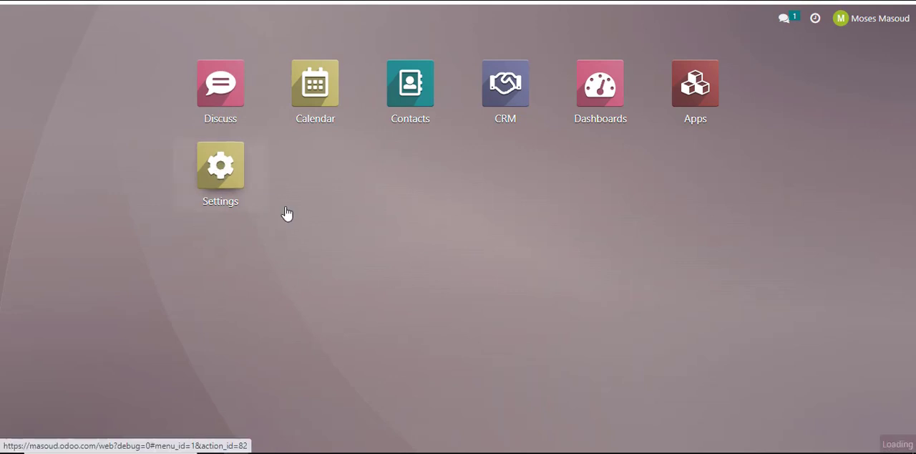
{"action": "left_click", "coordinate": [220, 165]}
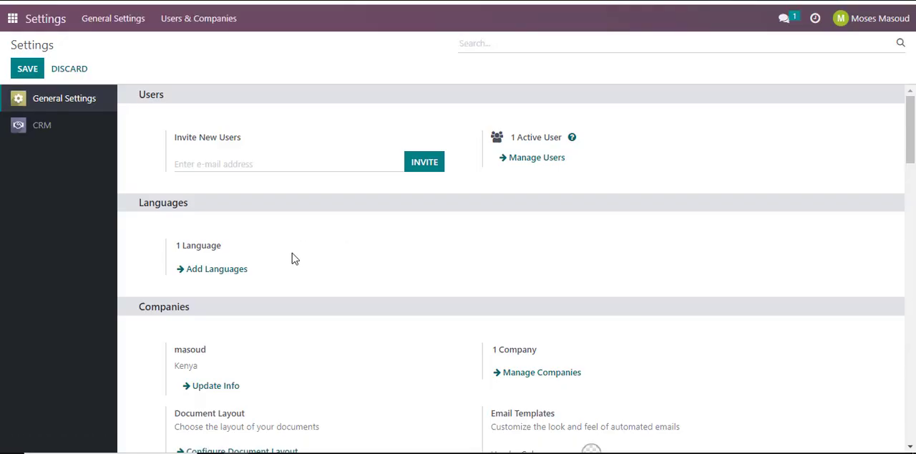
{"action": "scroll", "scroll_direction": "down", "scroll_amount": 3}
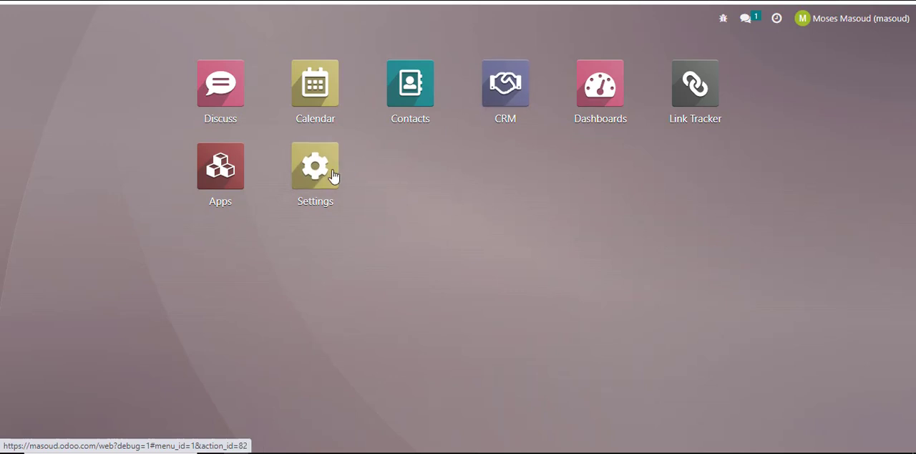
Open debug-mode General Settings and scroll down to the Developer Tools options
{"action": "left_click", "coordinate": [315, 165]}
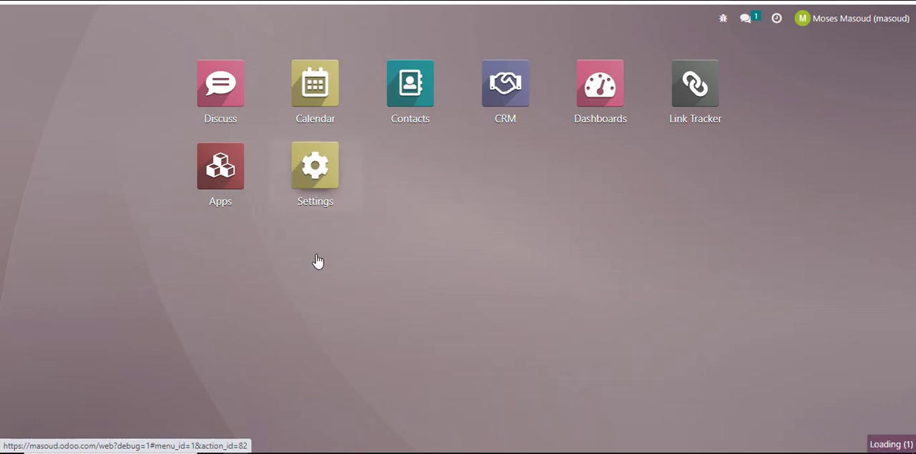
{"action": "left_click", "coordinate": [315, 164]}
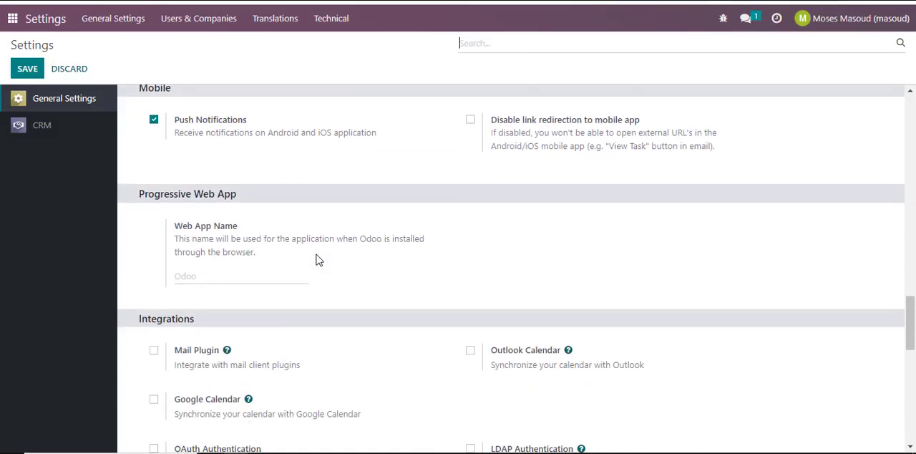
{"action": "scroll", "scroll_direction": "down", "scroll_amount": 3}
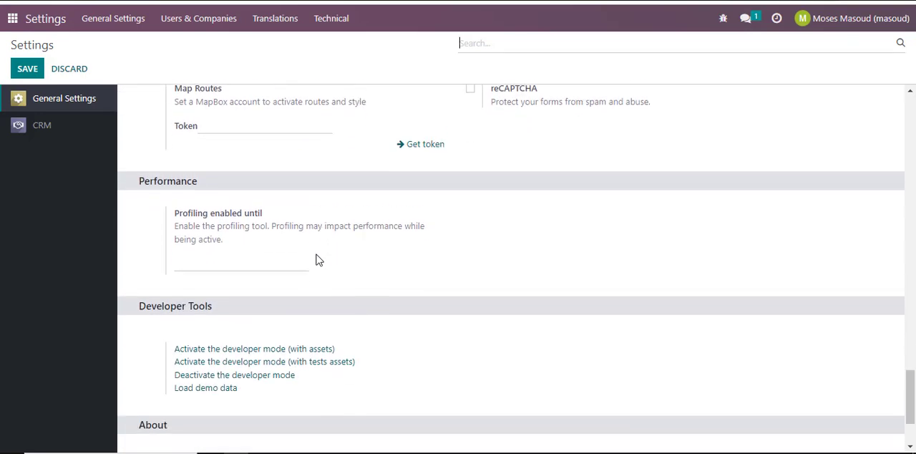
{"action": "scroll", "scroll_direction": "down", "scroll_amount": 3}
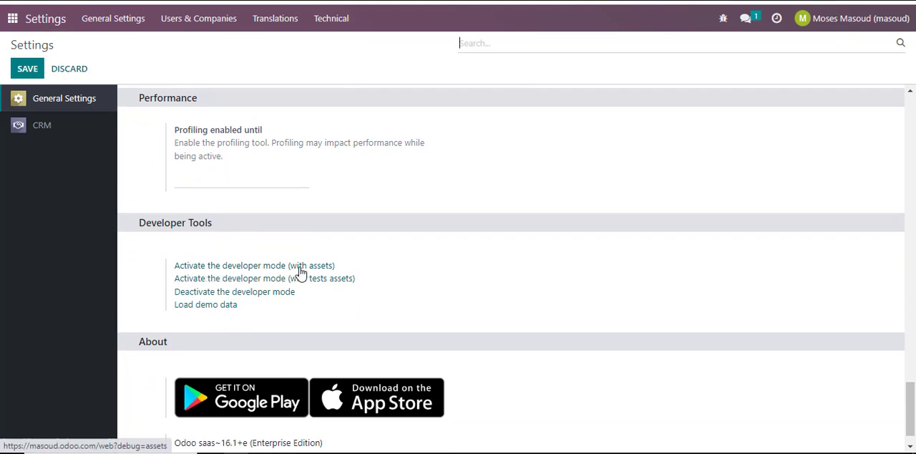
{"action": "mouse_move", "coordinate": [512, 213]}
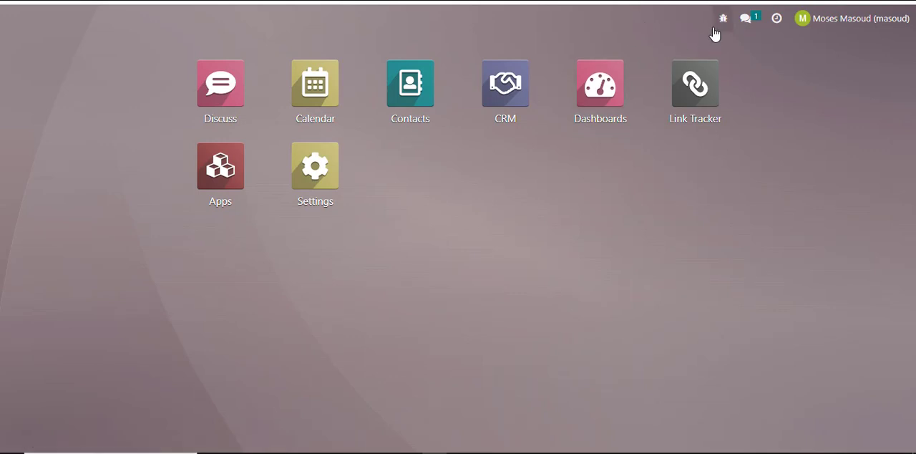
{"action": "mouse_move", "coordinate": [722, 23]}
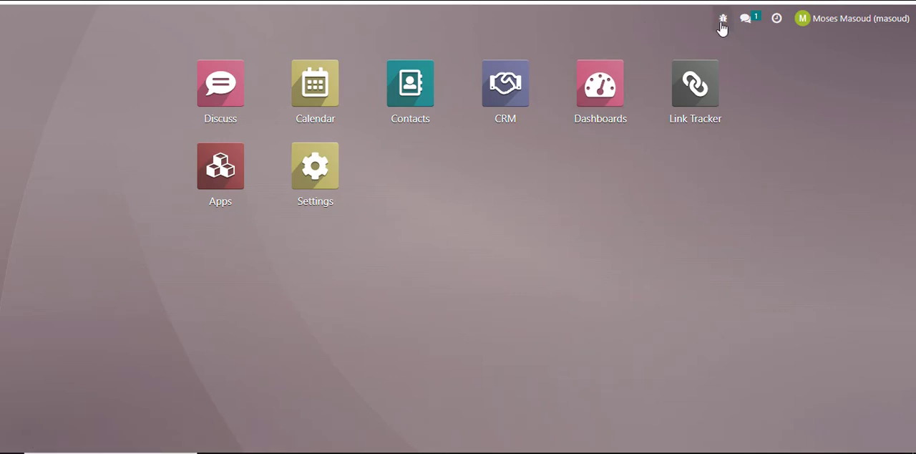
{"action": "left_click", "coordinate": [723, 18]}
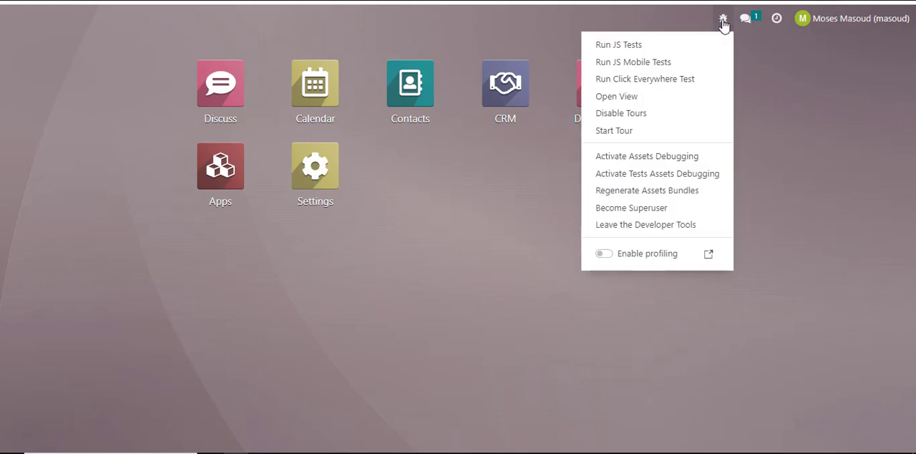
{"action": "mouse_move", "coordinate": [633, 61]}
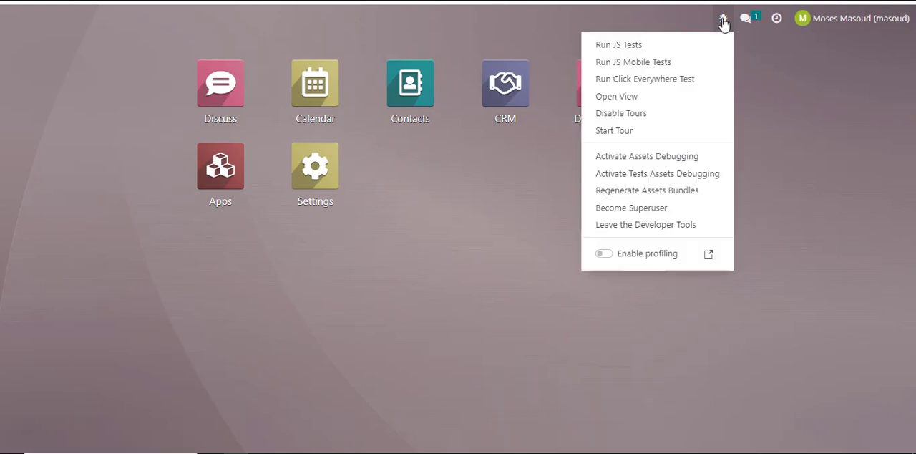
{"action": "mouse_move", "coordinate": [633, 61]}
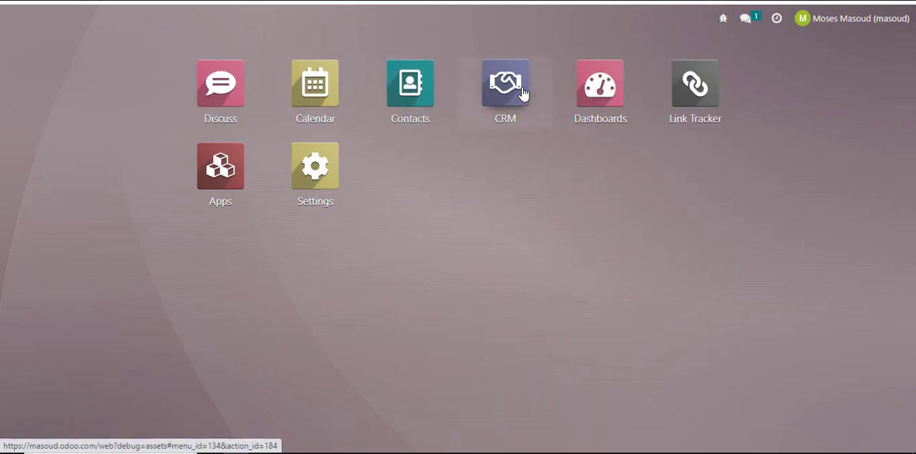
From CRM's bug-icon developer menu, choose View Access Rights for Lead/Opportunity
{"action": "left_click", "coordinate": [505, 83]}
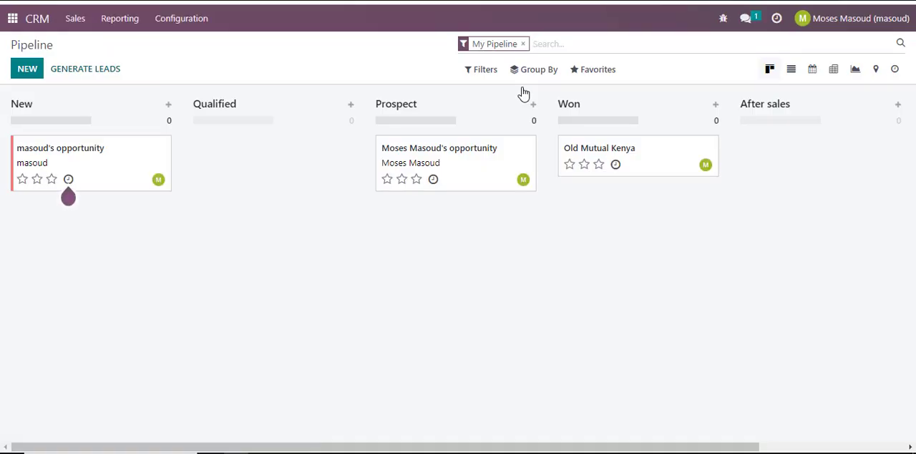
{"action": "mouse_move", "coordinate": [322, 10]}
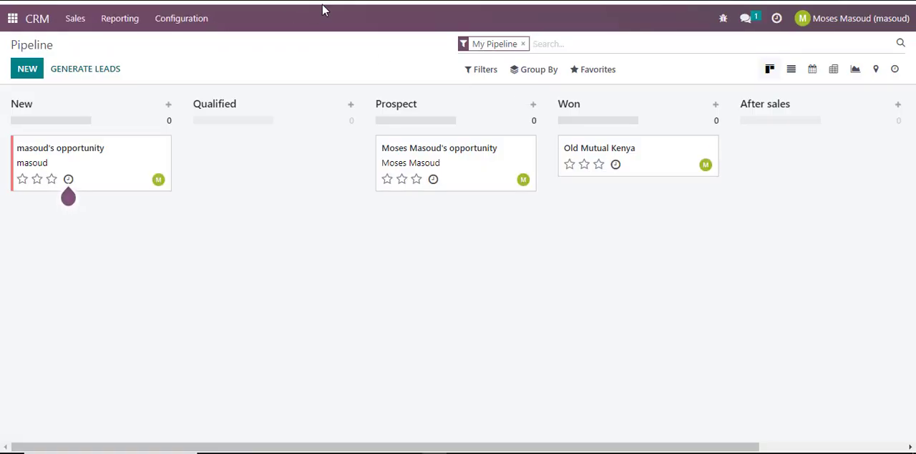
{"action": "mouse_move", "coordinate": [712, 39]}
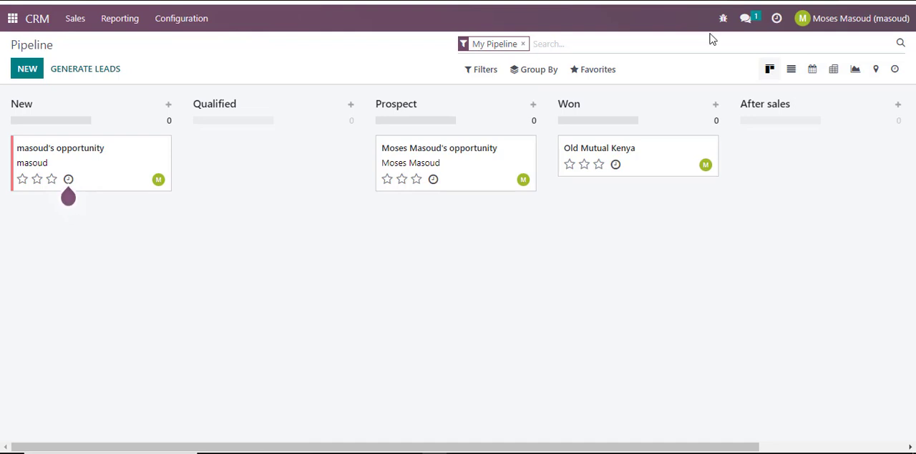
{"action": "left_click", "coordinate": [723, 18]}
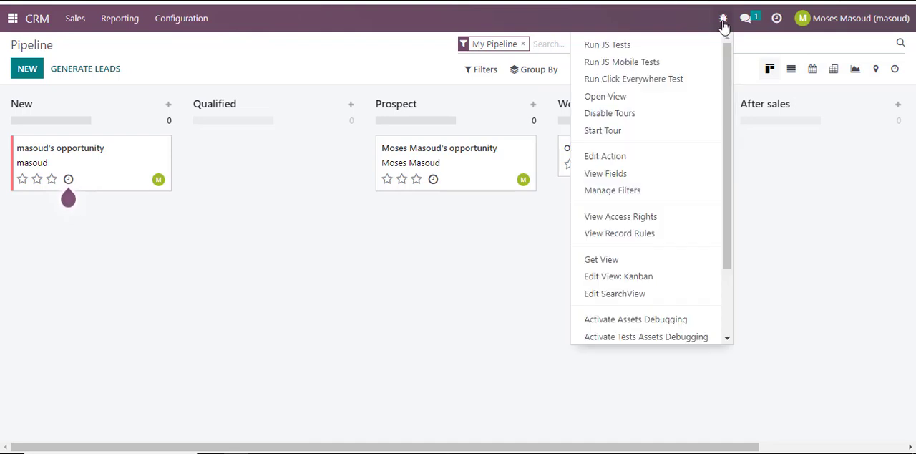
{"action": "scroll", "scroll_direction": "down", "scroll_amount": 3}
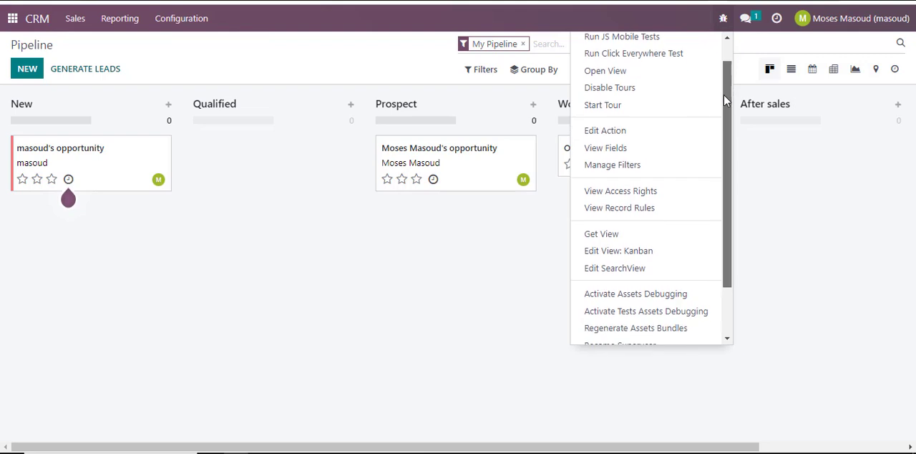
{"action": "scroll", "scroll_direction": "down", "scroll_amount": 3}
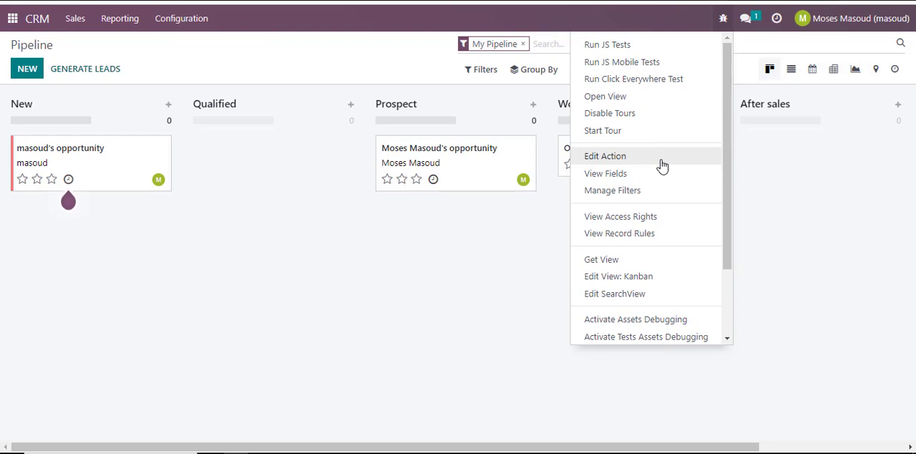
{"action": "mouse_move", "coordinate": [659, 159]}
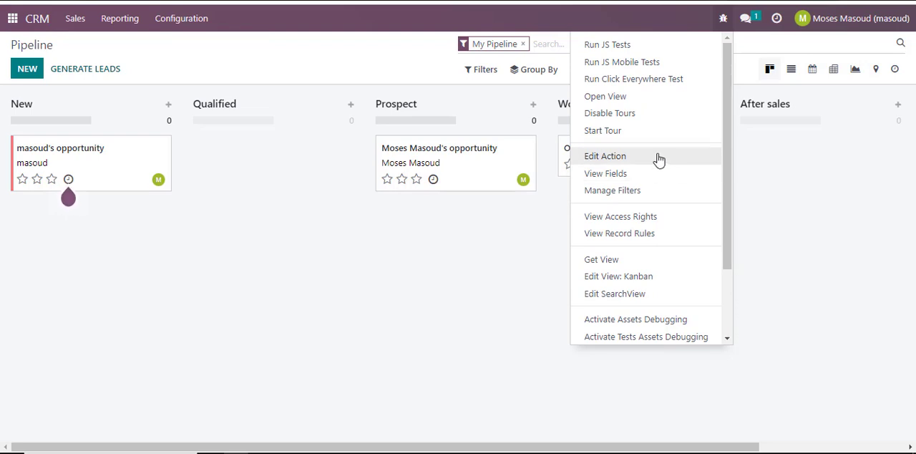
{"action": "mouse_move", "coordinate": [651, 173]}
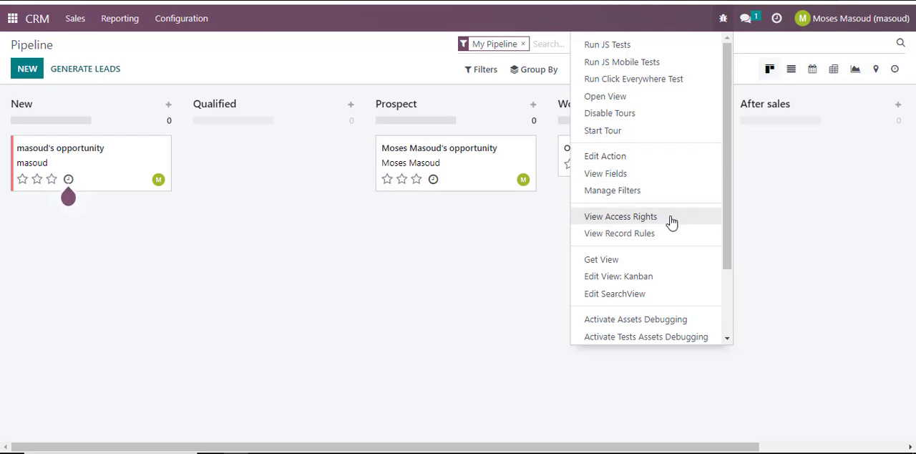
{"action": "left_click", "coordinate": [620, 217]}
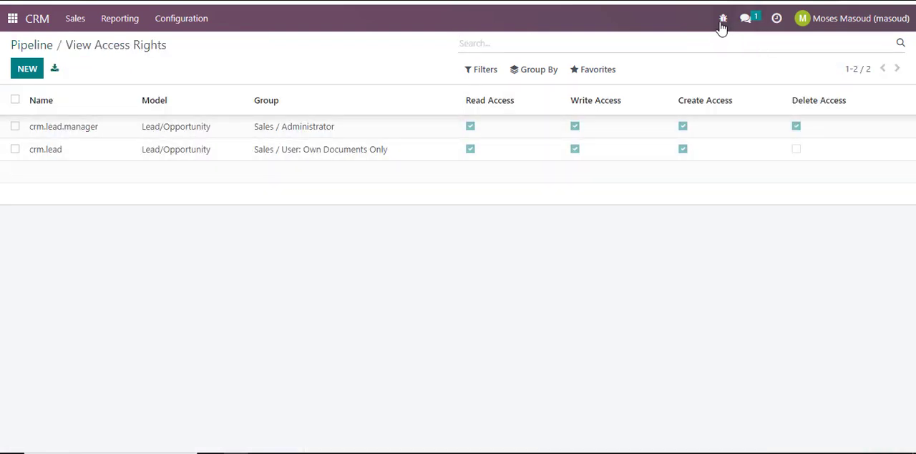
Toggle Enable profiling in the developer menu, triggering a support-team-only access error
{"action": "left_click", "coordinate": [723, 18]}
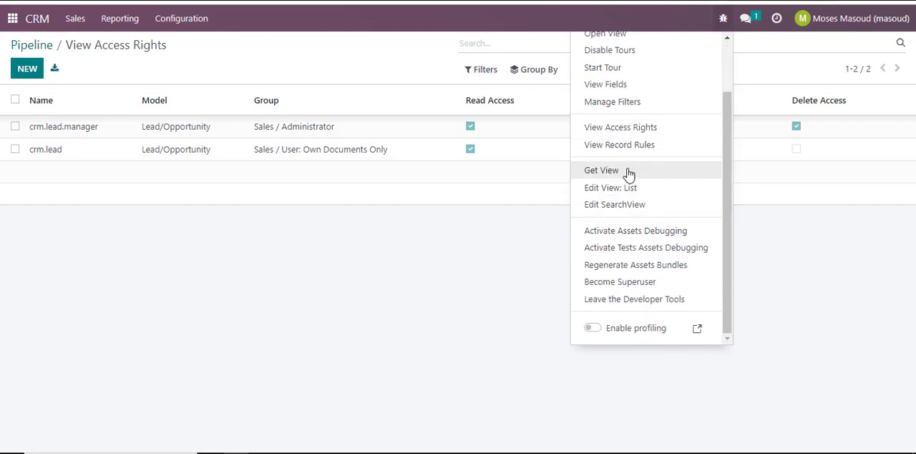
{"action": "mouse_move", "coordinate": [645, 247]}
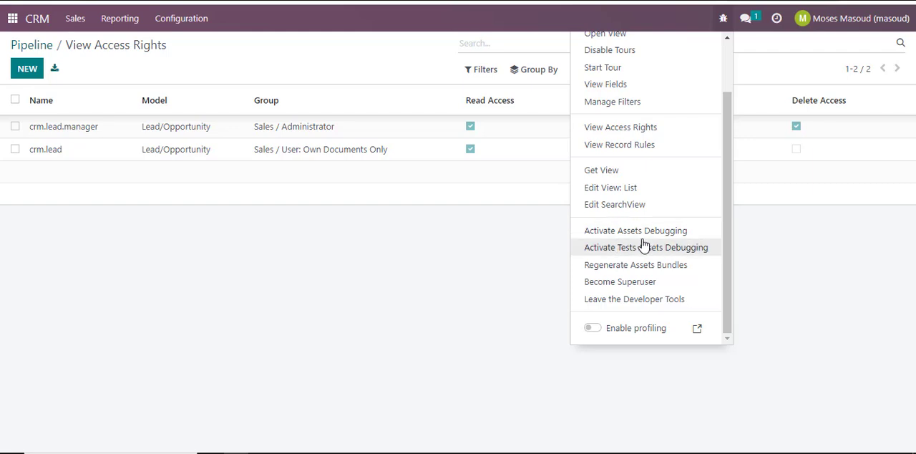
{"action": "mouse_move", "coordinate": [720, 268]}
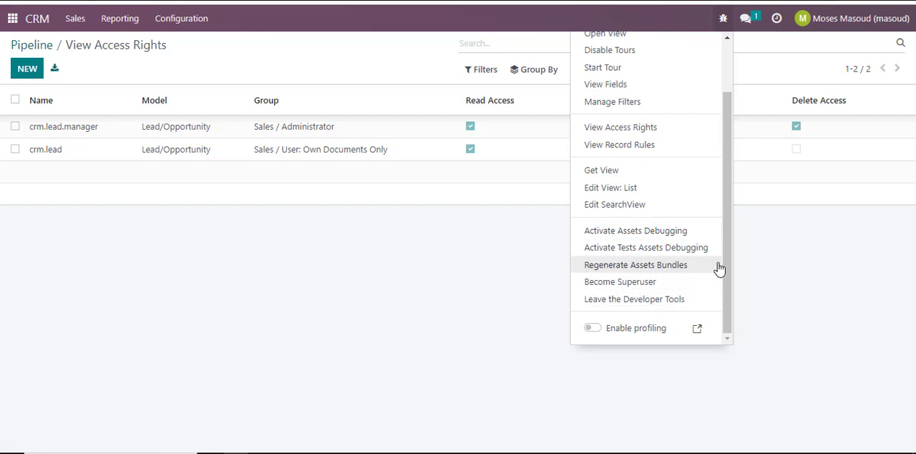
{"action": "mouse_move", "coordinate": [698, 306]}
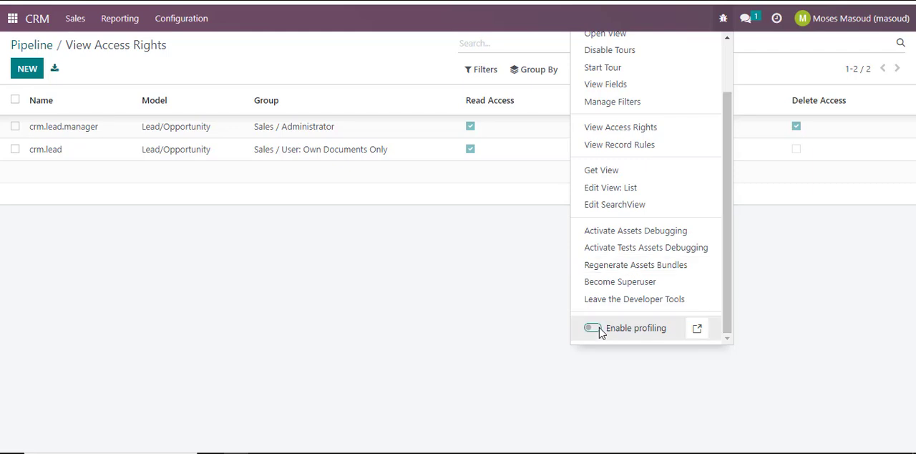
{"action": "left_click", "coordinate": [591, 327]}
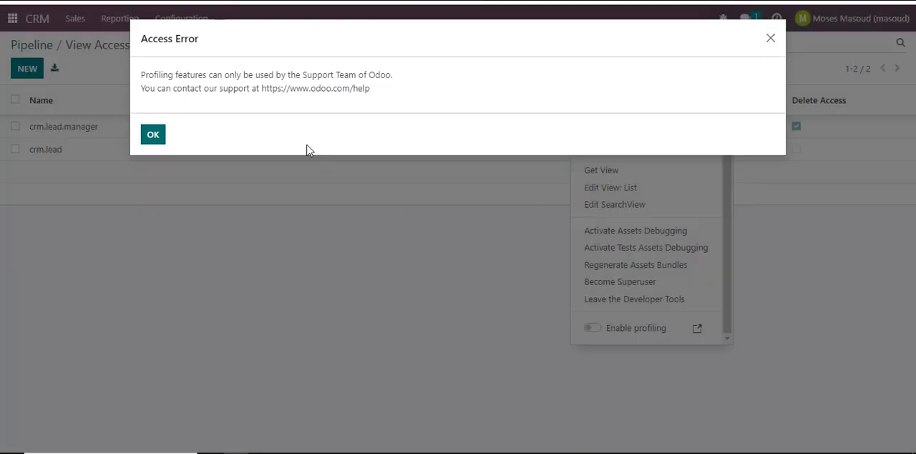
Close the profiling Access Error dialog with OK
{"action": "left_click", "coordinate": [153, 134]}
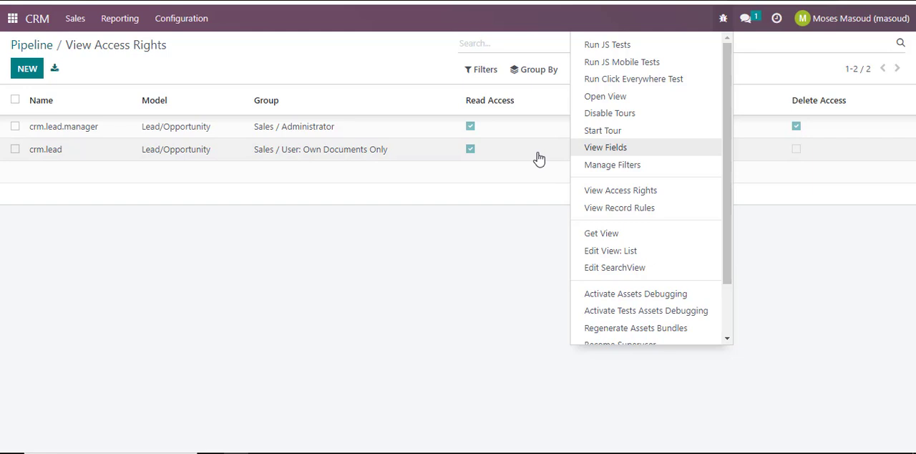
{"action": "mouse_move", "coordinate": [519, 298]}
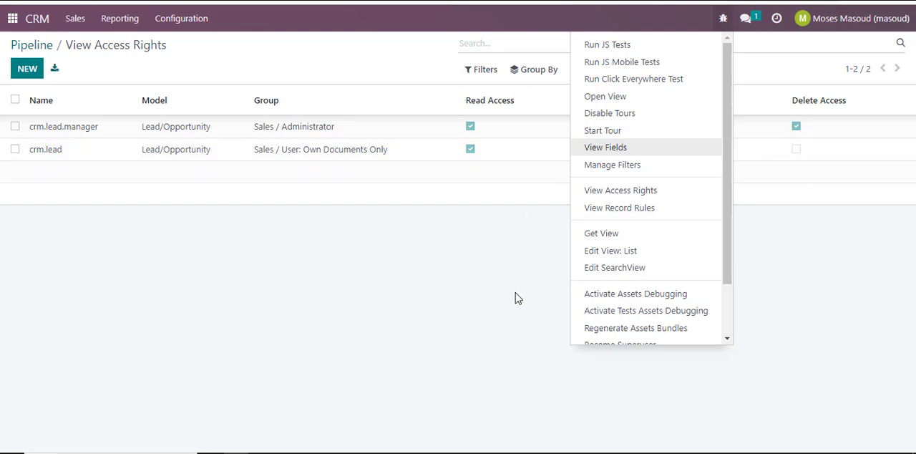